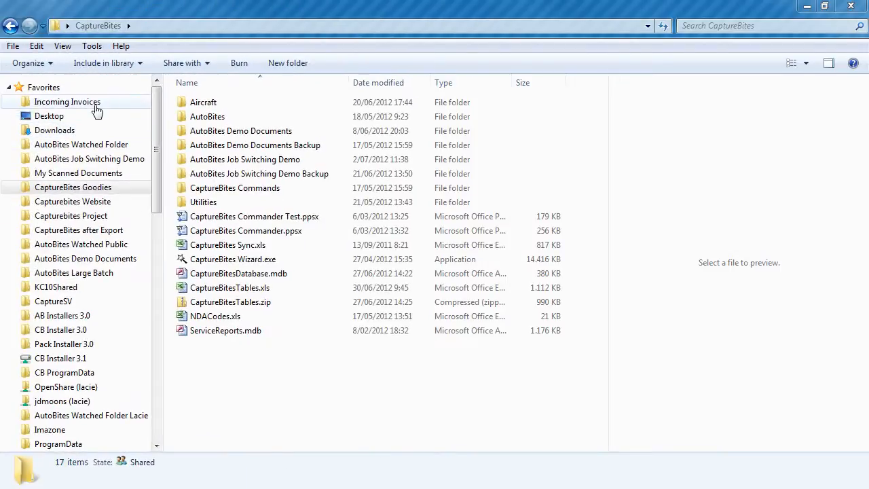
# Search the Incoming Invoices folder for scanned invoices containing 2006.
pyautogui.click(68, 101)
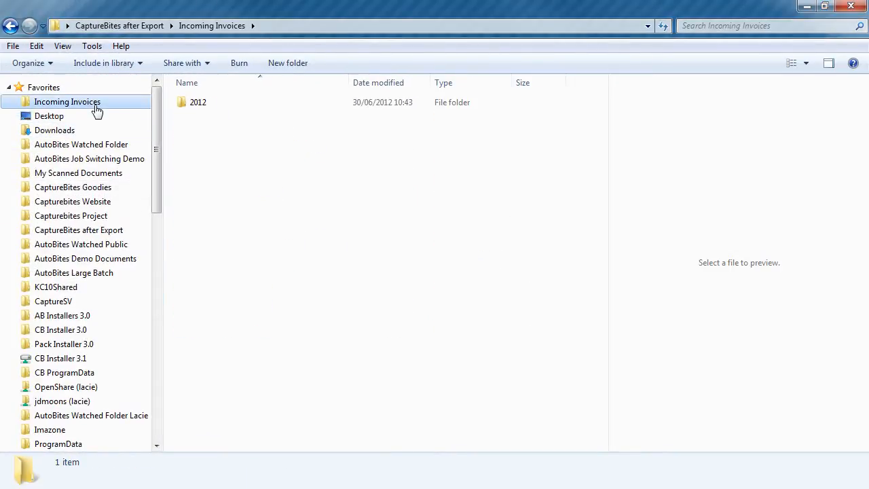
pyautogui.click(746, 26)
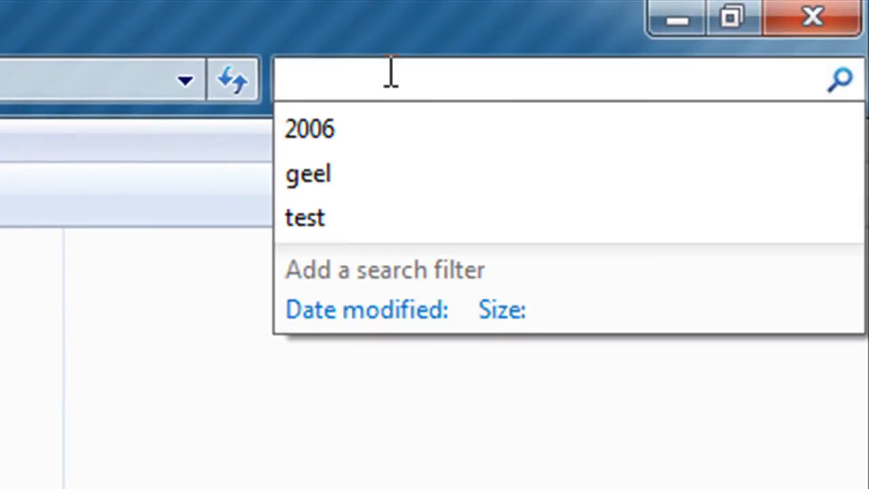
pyautogui.write('200')
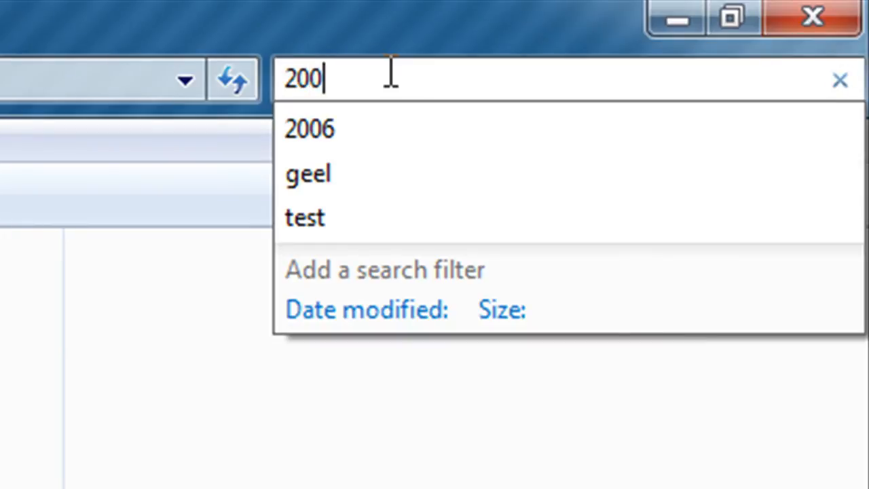
pyautogui.click(310, 129)
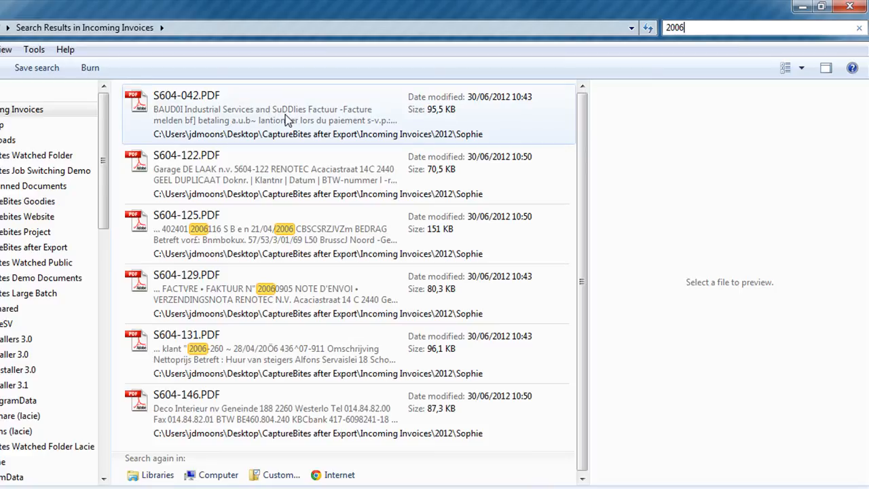
pyautogui.click(272, 168)
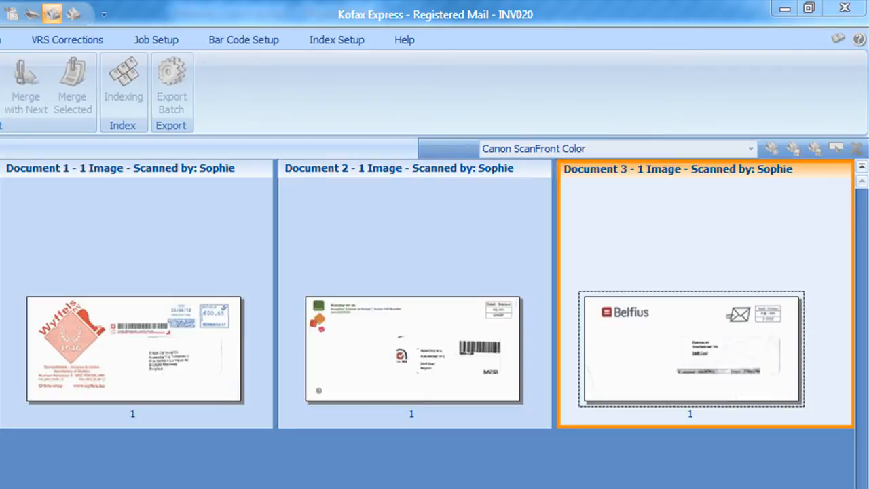
# Show the Registered Mail batch INV020 with its three scanned envelopes in Kofax Express.
pyautogui.click(171, 92)
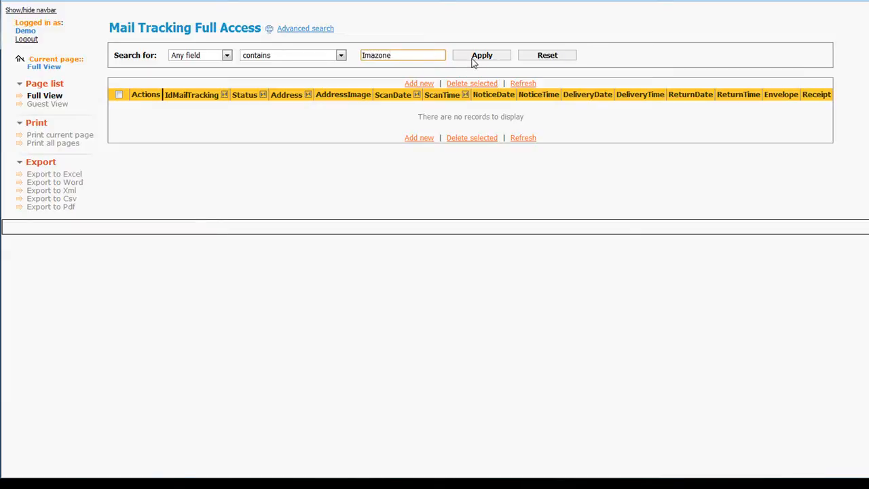
# Apply the Imazone search on the Mail Tracking page to find the delivered Imazone BVBA record.
pyautogui.click(482, 55)
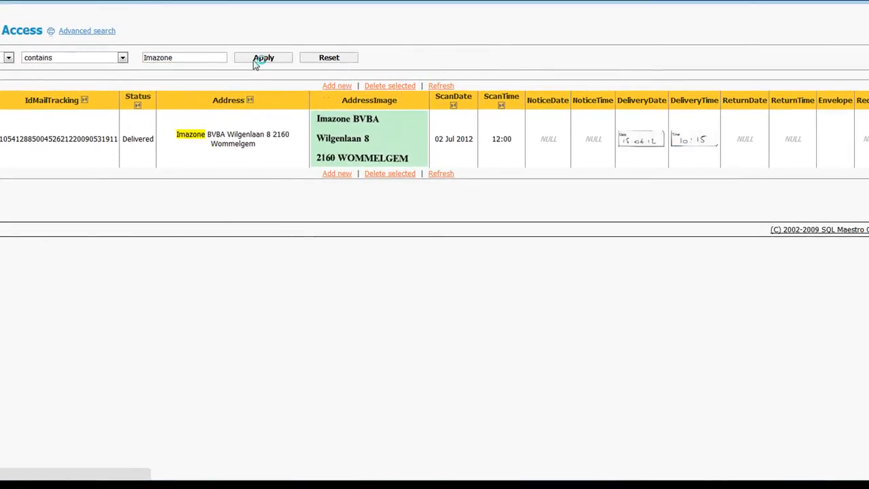